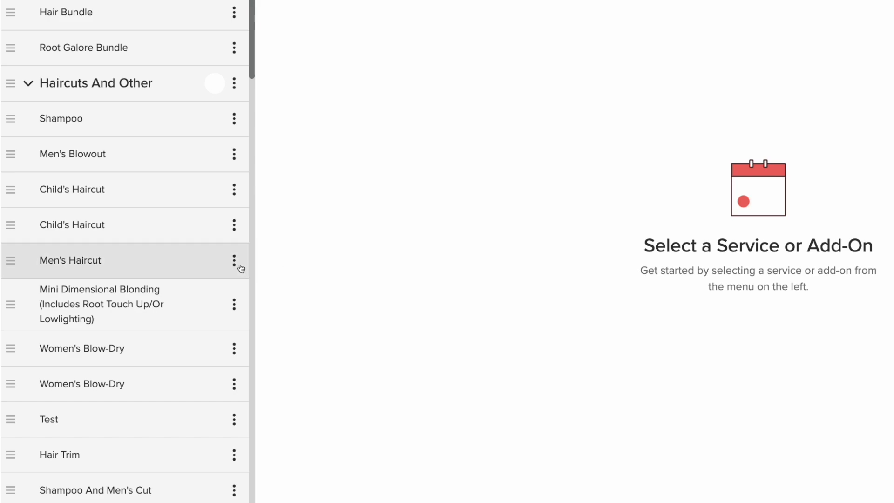
Step: Open the Men's Haircut service for editing from its row options menu
left_click(233, 261)
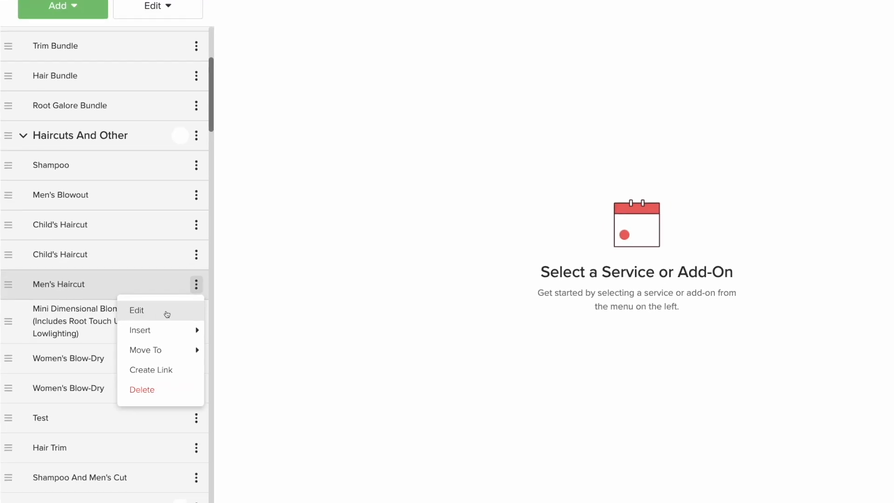
left_click(136, 310)
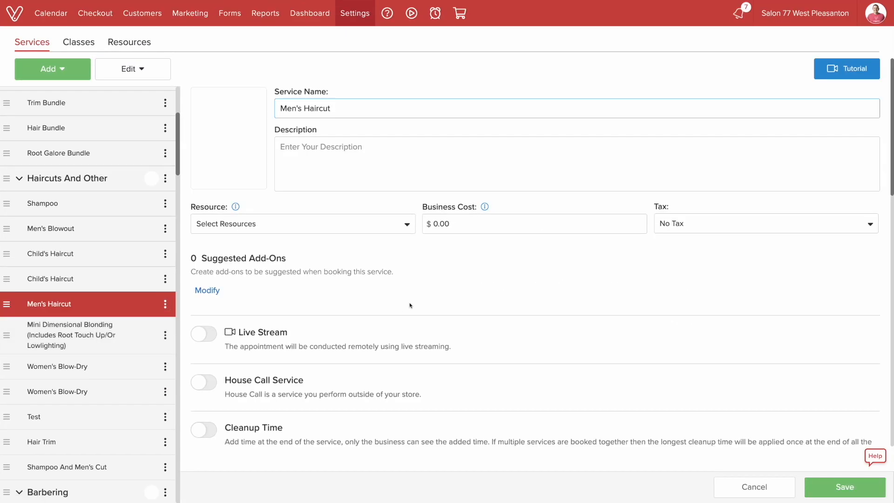
Step: Enable Cleanup Time on Men's Haircut and adjust it to 15 min
scroll("down", 3)
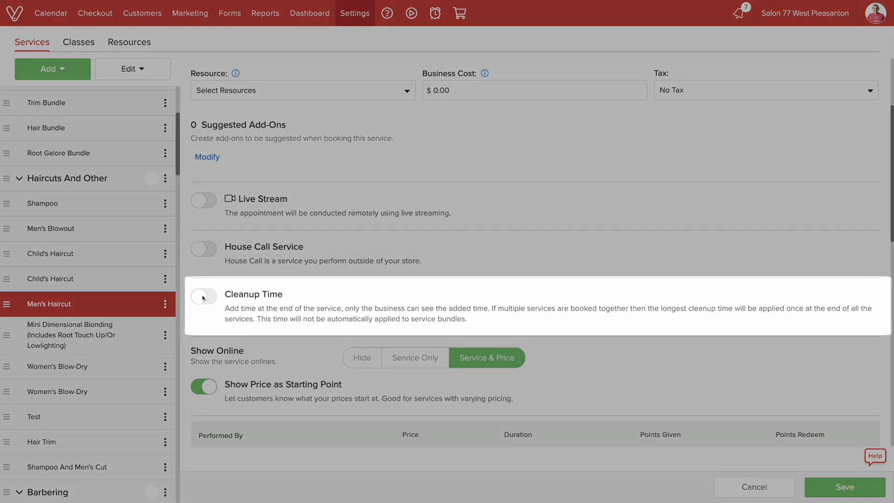
left_click(203, 296)
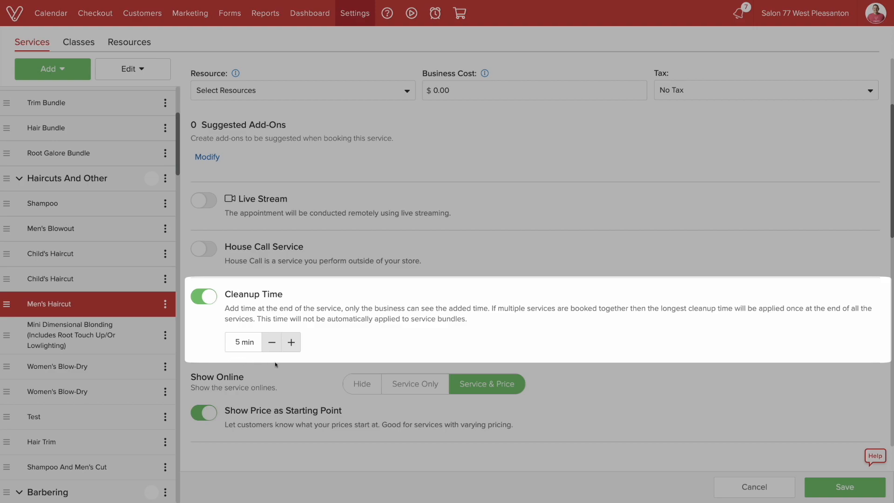
left_click(291, 342)
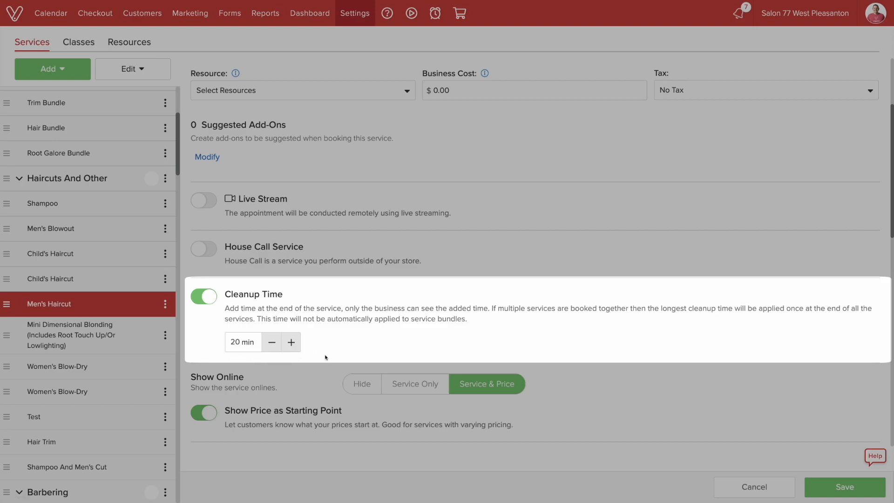
left_click(271, 342)
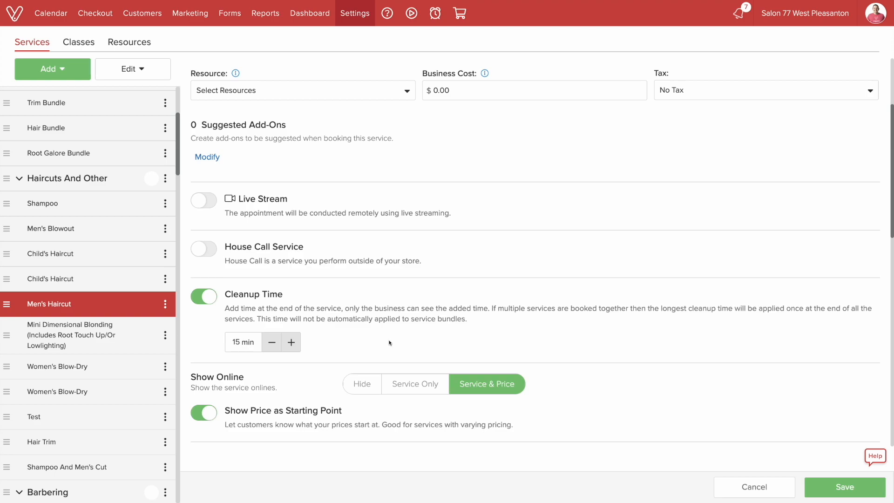
left_click(51, 13)
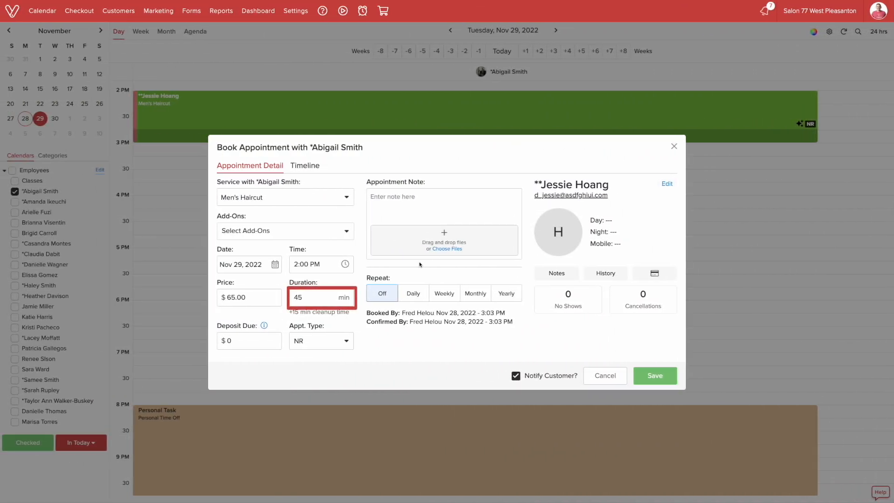
Step: Open the new Men's Haircut appointment's Service Duration showing 45 min plus 15 min cleanup
left_click(316, 297)
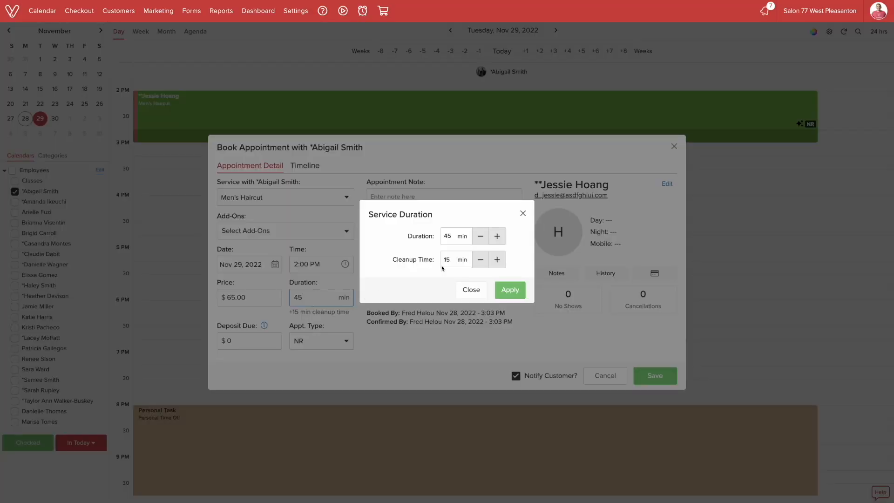